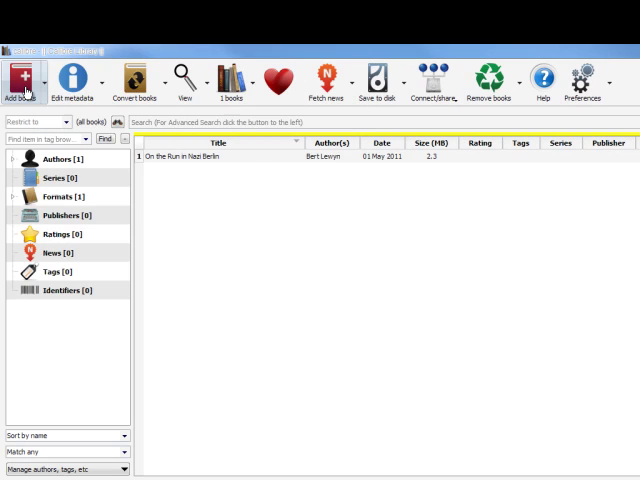
Start adding a book and browse to Ditra (F:) > Books > Auel, Jean.
{"action": "left_click", "coordinate": [22, 78]}
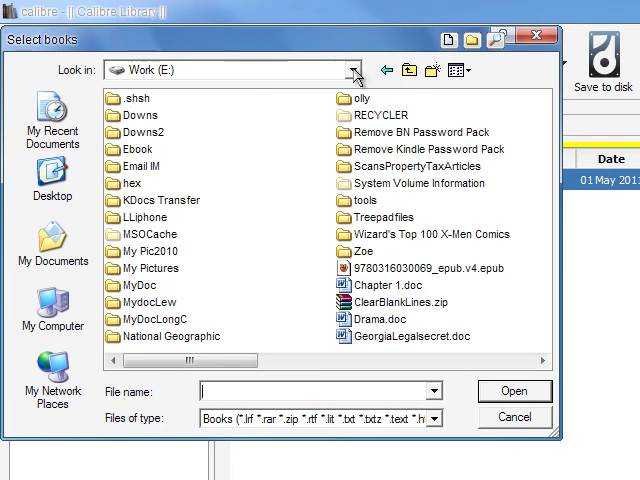
{"action": "left_click", "coordinate": [356, 70]}
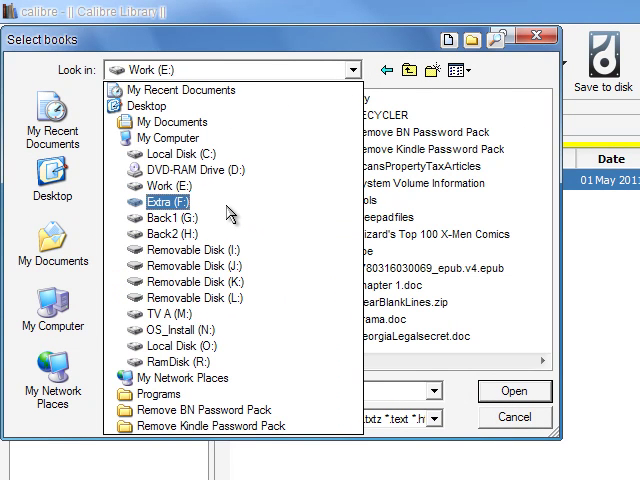
{"action": "left_click", "coordinate": [166, 200]}
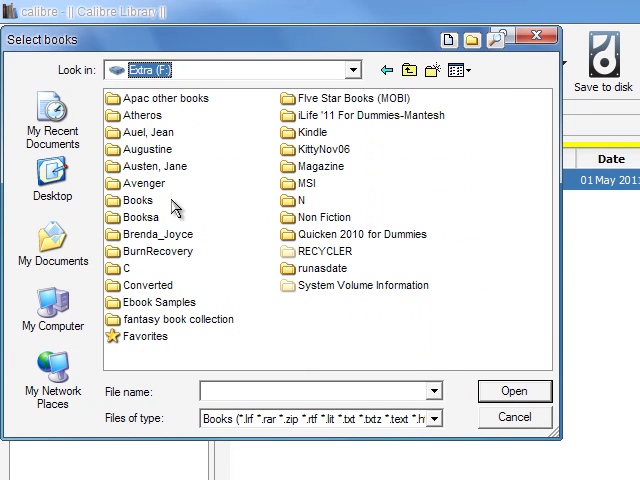
{"action": "double_click", "coordinate": [132, 200]}
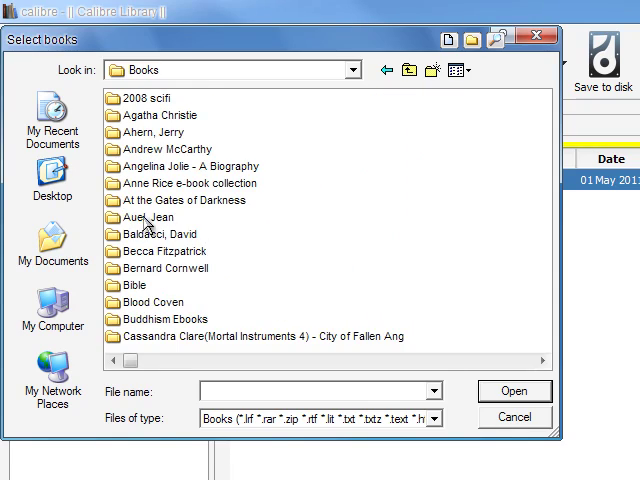
{"action": "double_click", "coordinate": [138, 216]}
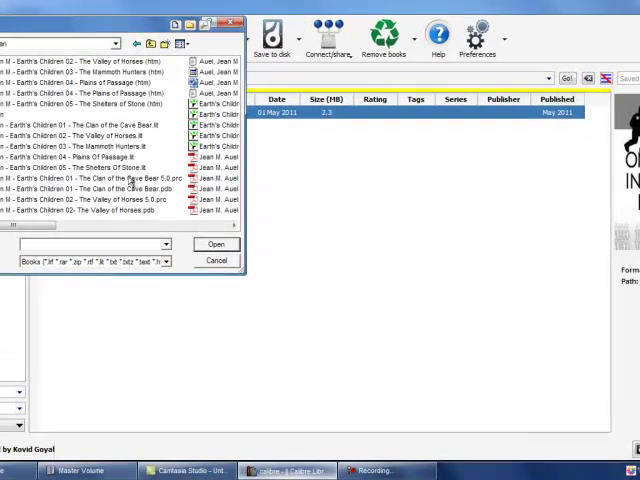
Add The Mammoth Hunters LIT file to the library.
{"action": "left_click", "coordinate": [84, 144]}
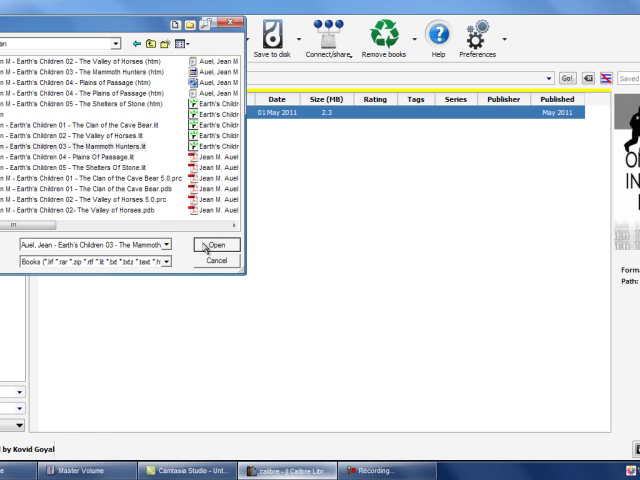
{"action": "left_click", "coordinate": [216, 244]}
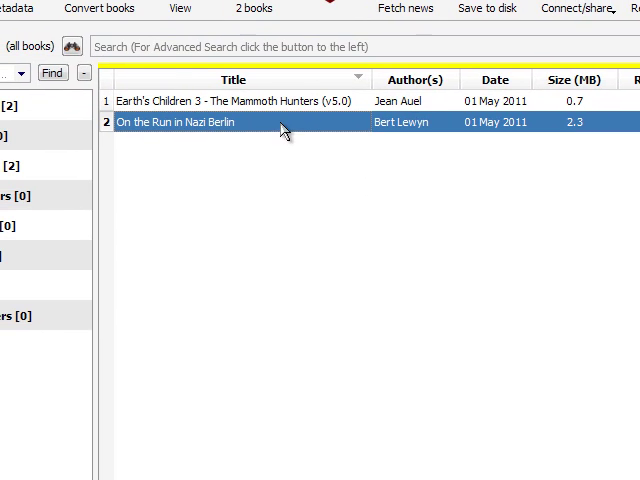
{"action": "mouse_move", "coordinate": [232, 104]}
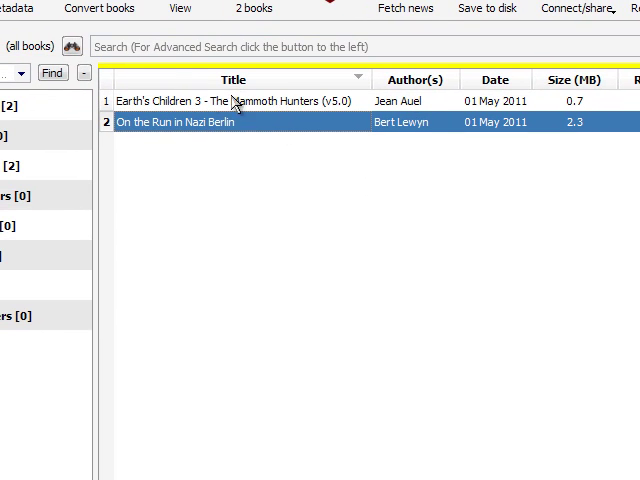
Bring up The Mammoth Hunters' conversion settings and list the available output formats.
{"action": "left_click", "coordinate": [230, 100]}
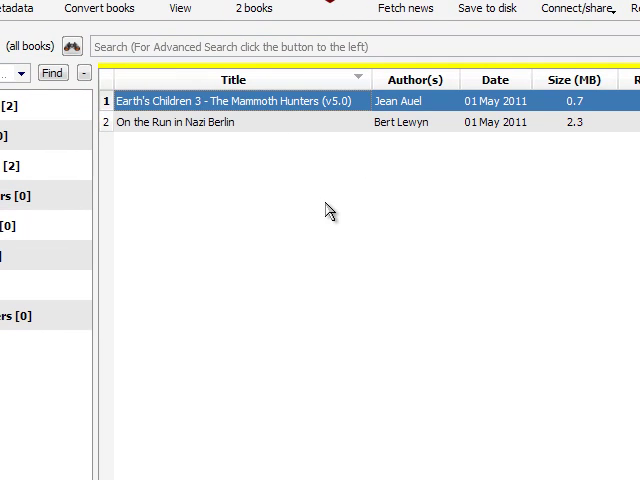
{"action": "mouse_move", "coordinate": [336, 202]}
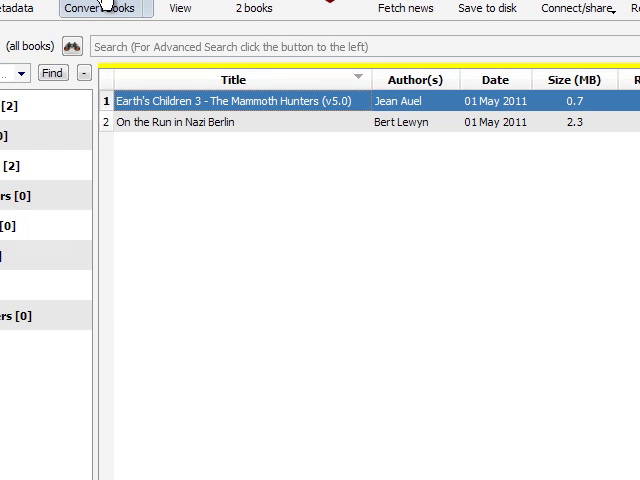
{"action": "left_click", "coordinate": [100, 12]}
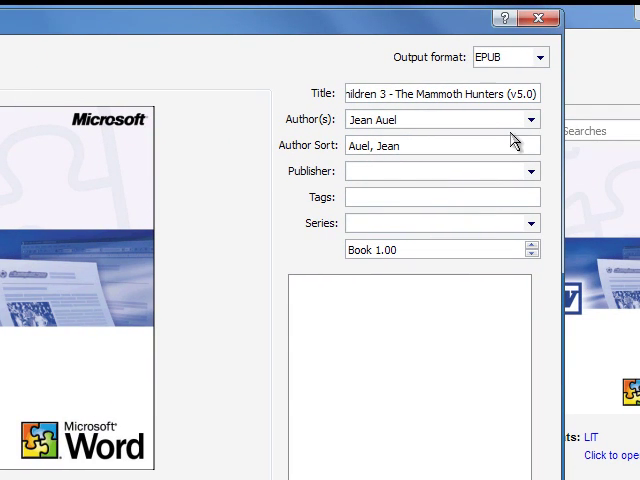
{"action": "left_click", "coordinate": [542, 56]}
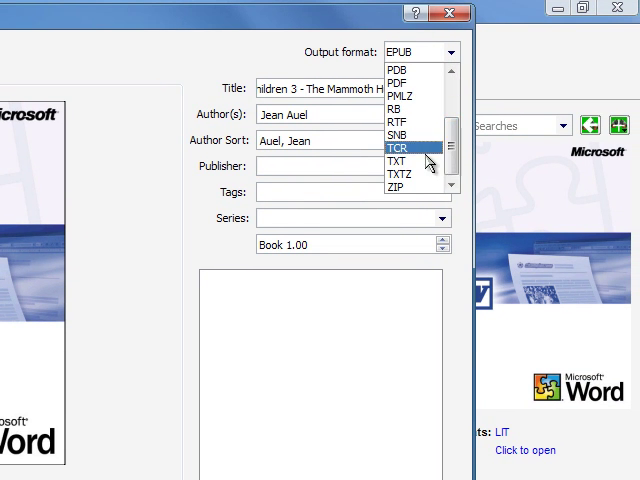
Choose TXT as output format and review Page Setup and Structure Detection options.
{"action": "left_click", "coordinate": [396, 162]}
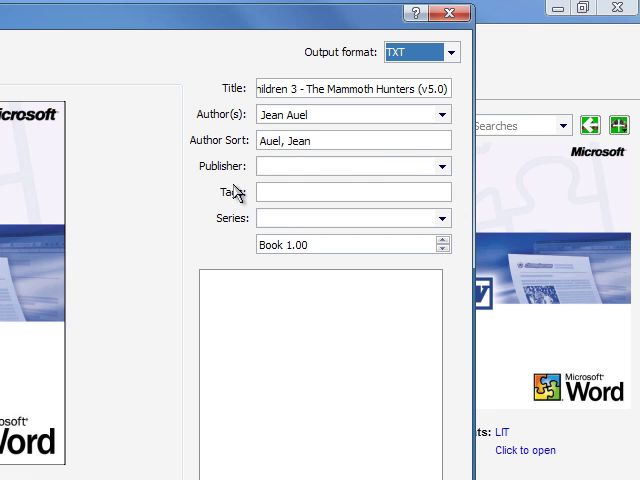
{"action": "mouse_move", "coordinate": [128, 180]}
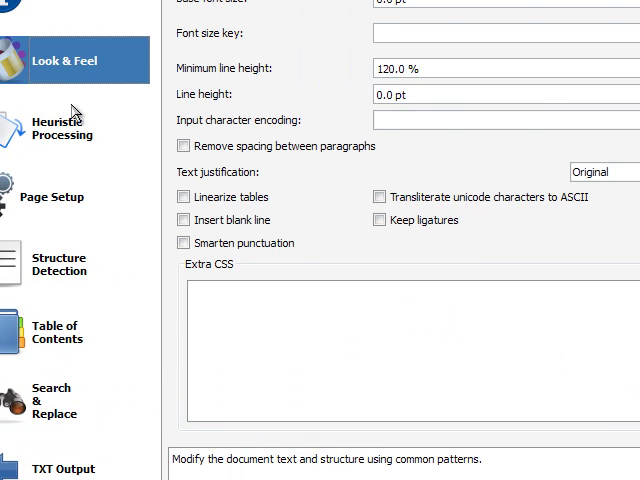
{"action": "left_click", "coordinate": [62, 126]}
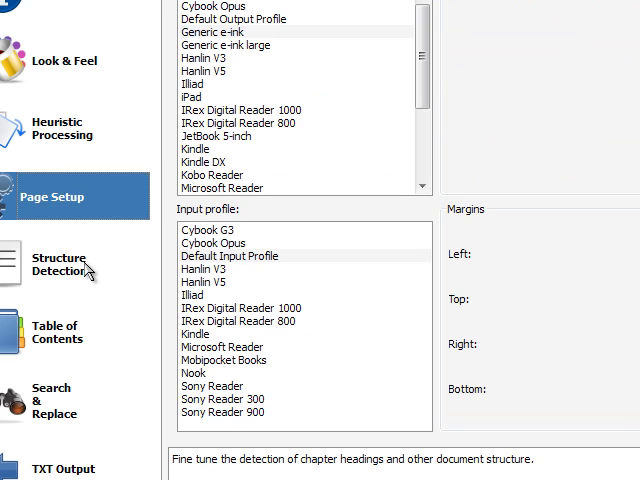
{"action": "left_click", "coordinate": [60, 264]}
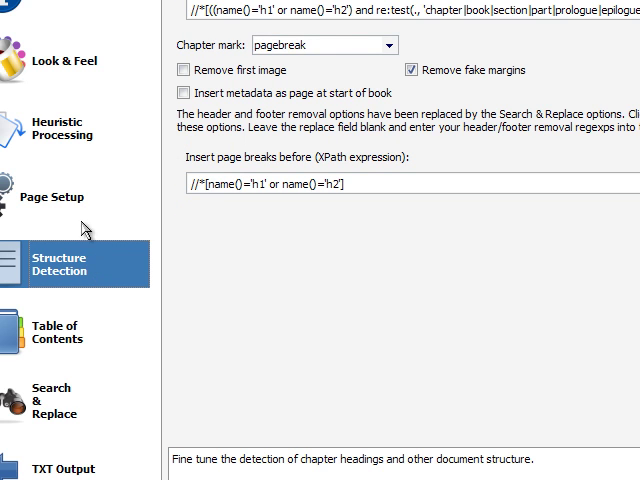
{"action": "left_click", "coordinate": [56, 196]}
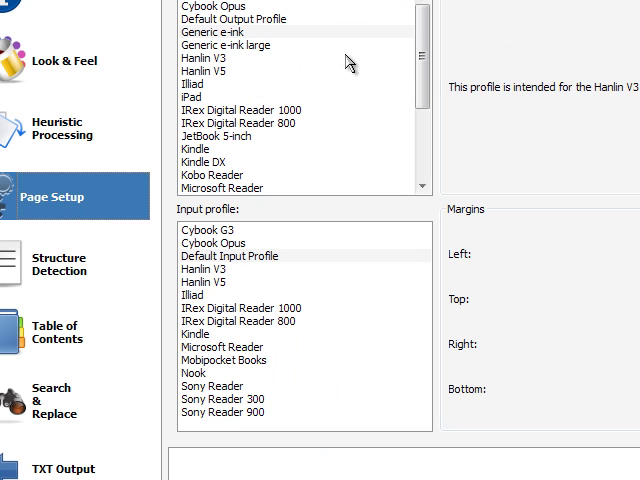
{"action": "mouse_move", "coordinate": [318, 68]}
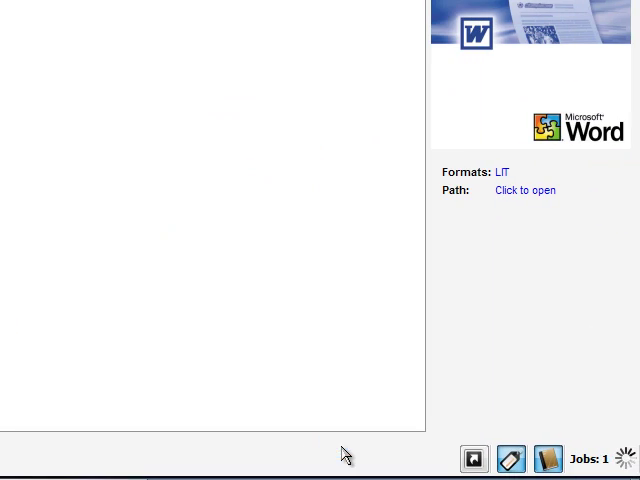
{"action": "mouse_move", "coordinate": [320, 304]}
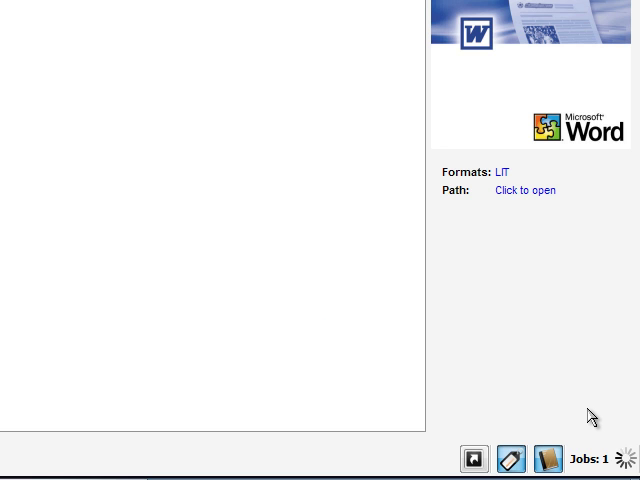
{"action": "mouse_move", "coordinate": [590, 416]}
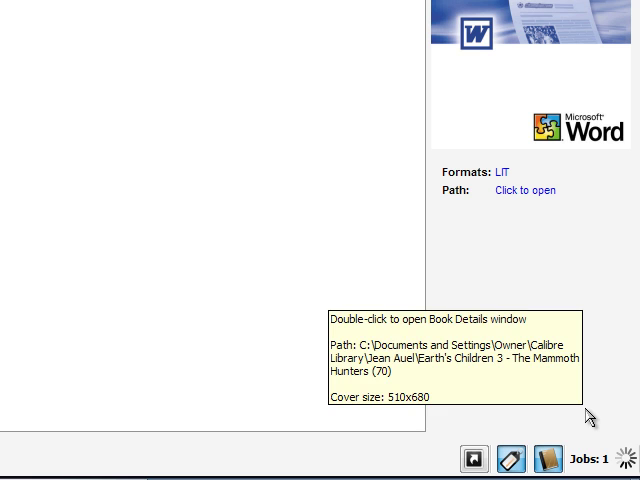
{"action": "mouse_move", "coordinate": [590, 416]}
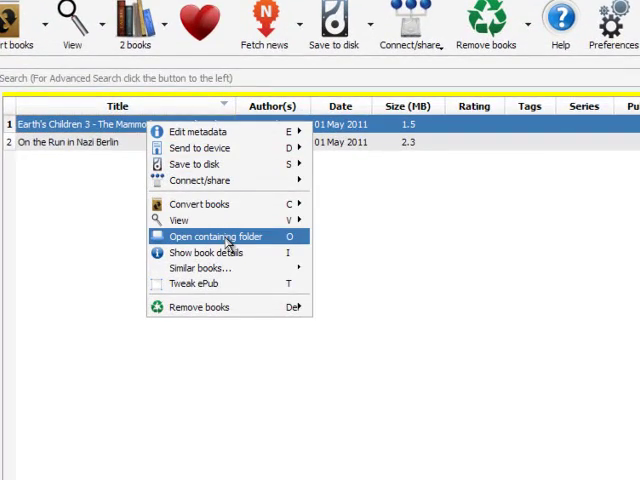
Show the book's folder with full file names and select the new TXT file.
{"action": "left_click", "coordinate": [220, 236]}
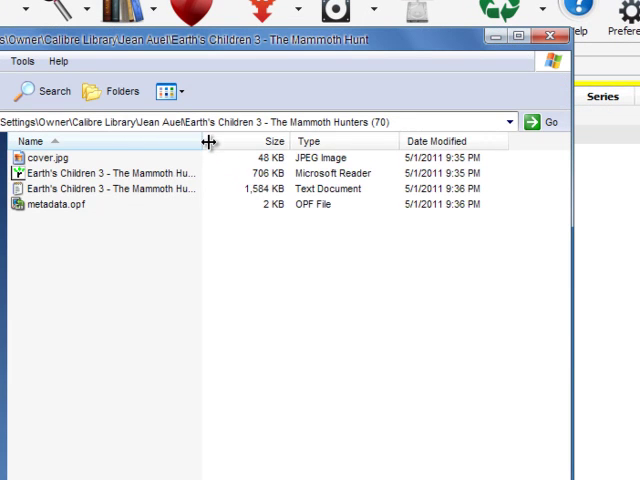
{"action": "left_click_drag", "start_coordinate": [208, 140], "coordinate": [396, 140]}
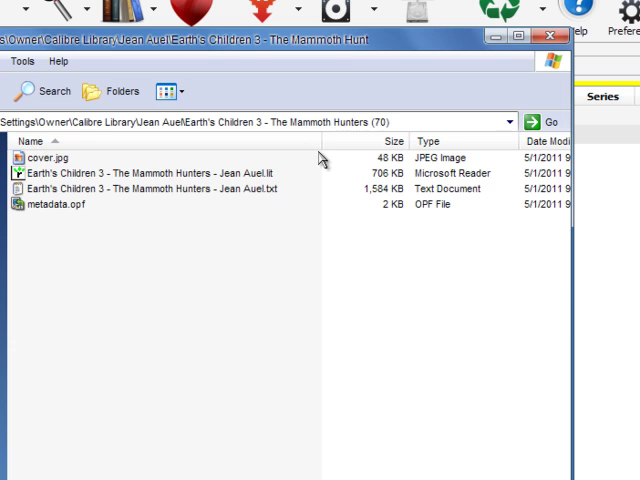
{"action": "mouse_move", "coordinate": [156, 200]}
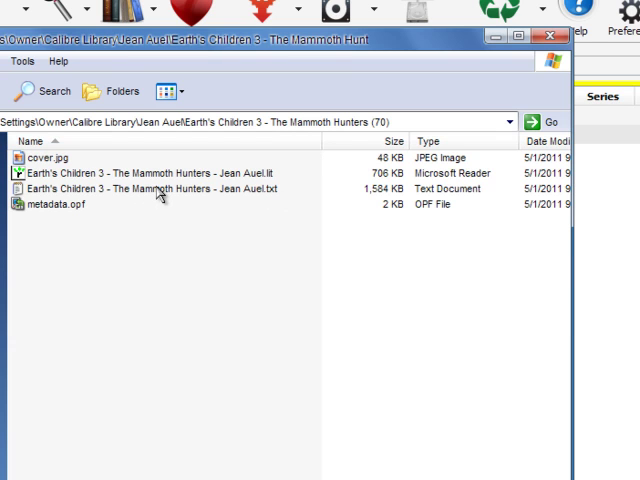
{"action": "mouse_move", "coordinate": [222, 188]}
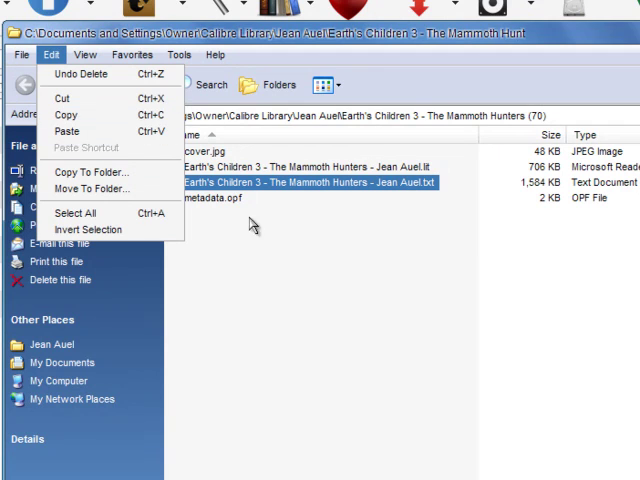
{"action": "left_click", "coordinate": [288, 236]}
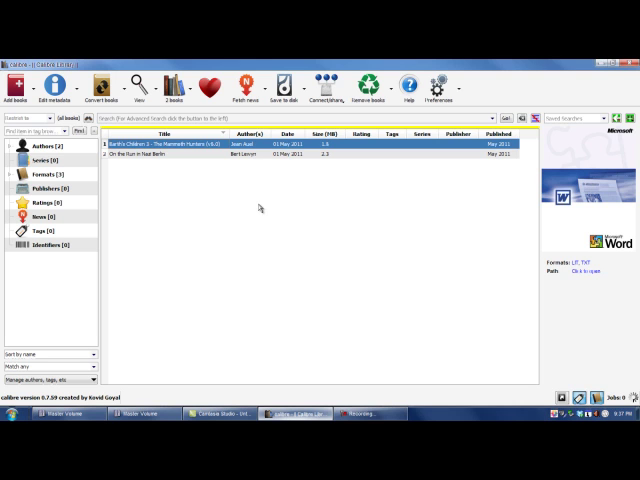
{"action": "mouse_move", "coordinate": [260, 212]}
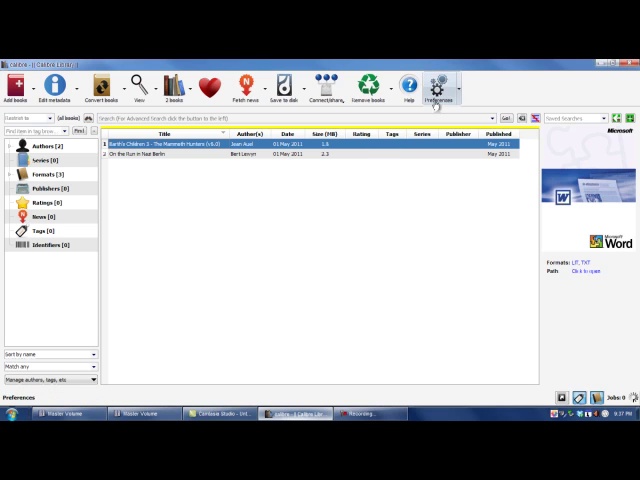
Go to the Plugins page under Advanced in calibre's preferences.
{"action": "left_click", "coordinate": [436, 84]}
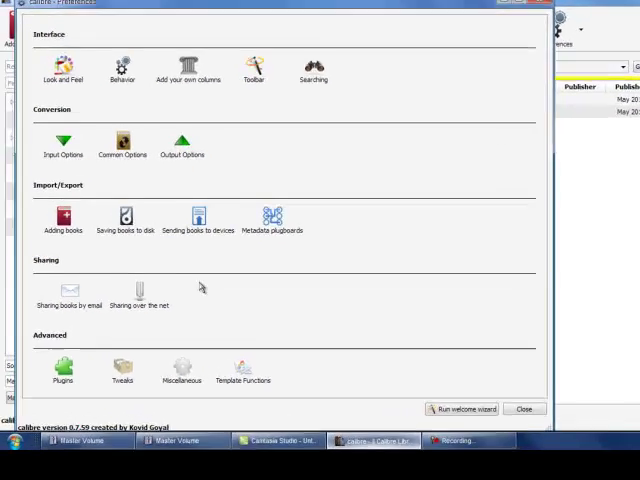
{"action": "mouse_move", "coordinate": [64, 382]}
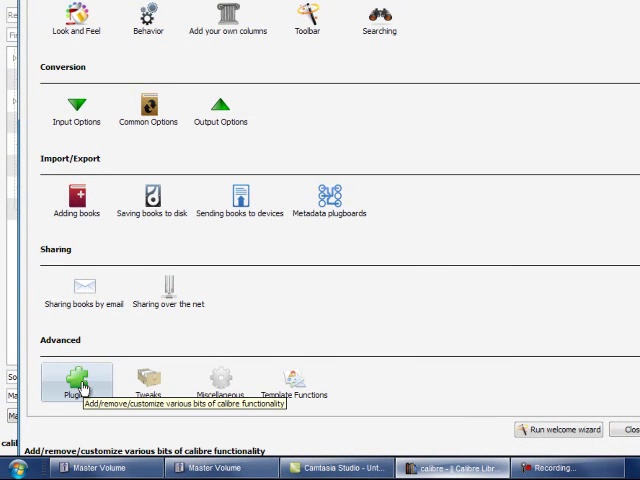
{"action": "left_click", "coordinate": [72, 380]}
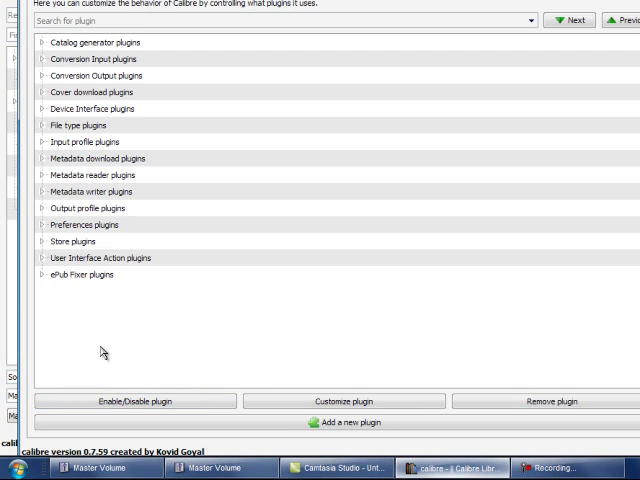